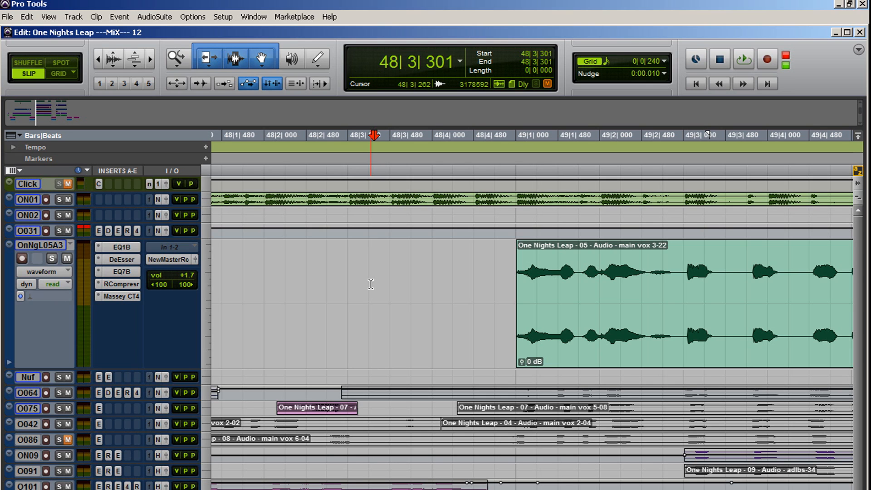
# - Switch the lead vocal track's view from waveform to its volume automation line
pyautogui.click(744, 58)
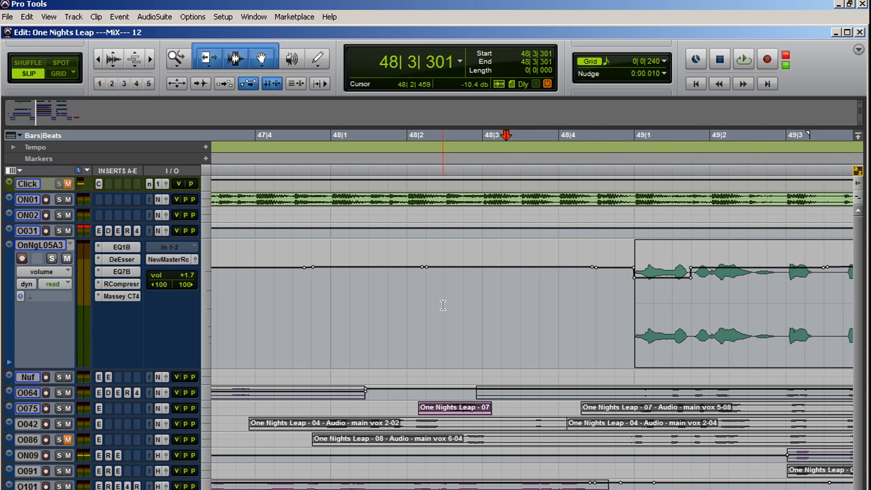
pyautogui.moveTo(445, 307)
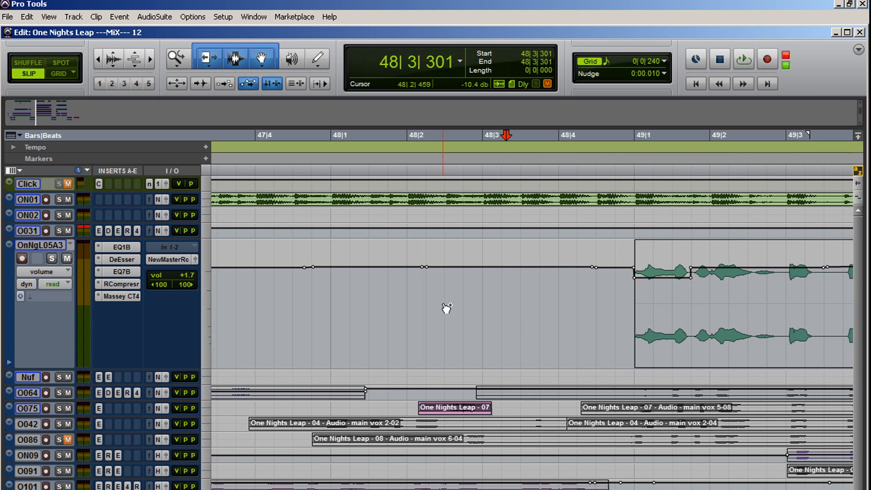
# - Return the vocal track to waveform view and separate the quiet stretch near bar 50
pyautogui.click(42, 272)
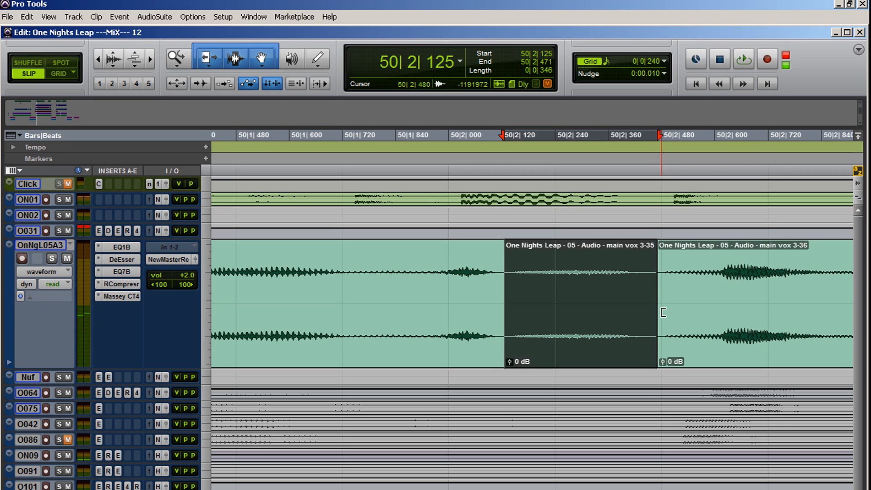
# - Trim and adjust clip gain on the separated quiet clip near bar 50
pyautogui.click(509, 362)
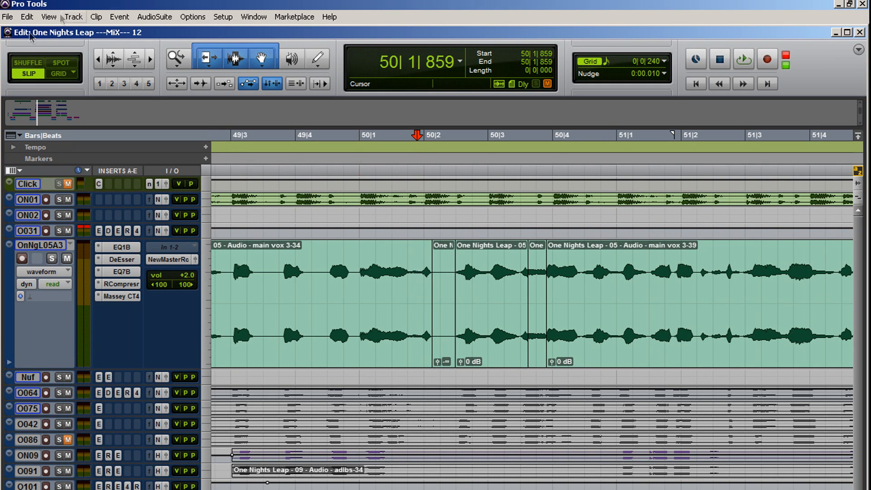
# - Bring up the lead vocal track's context options from its track name
pyautogui.rightClick(39, 245)
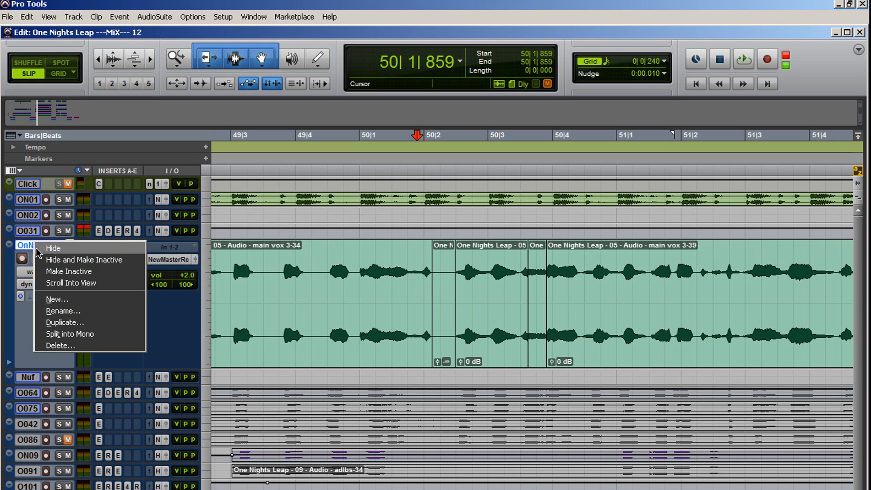
# - Duplicate the lead vocal track keeping only its automation
pyautogui.click(64, 323)
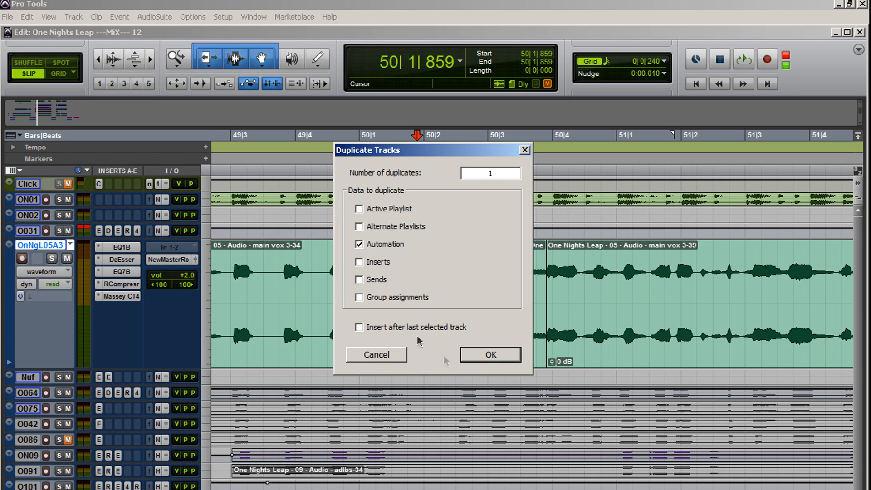
pyautogui.click(490, 355)
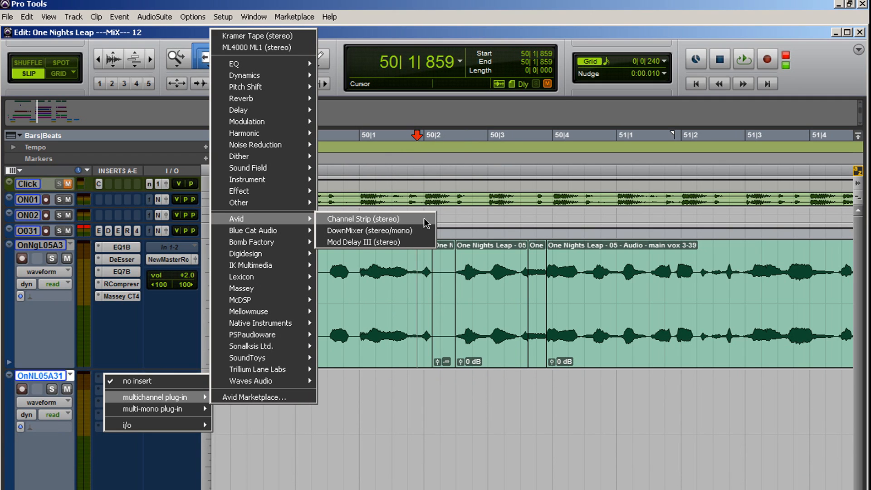
pyautogui.moveTo(403, 224)
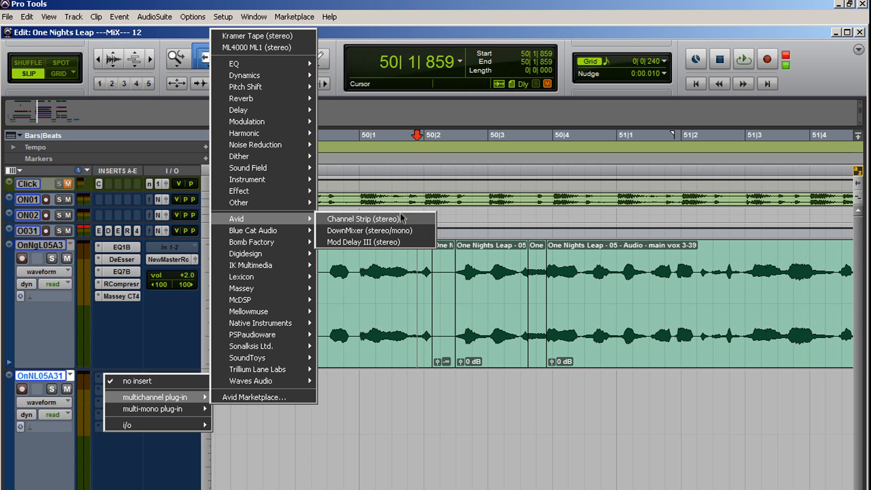
# - Insert Channel Strip, DownMixer at -3 dB and Mod Delay III on the copy, then clear the slot
pyautogui.click(365, 219)
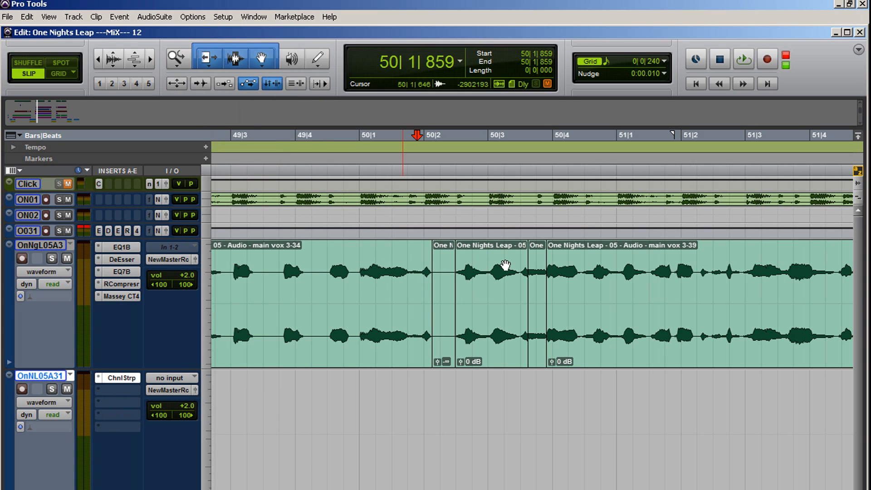
pyautogui.click(98, 378)
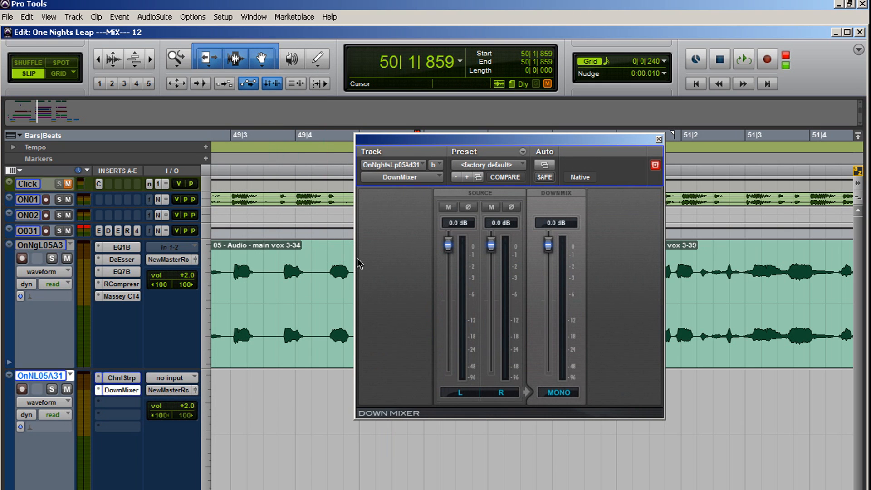
pyautogui.click(120, 390)
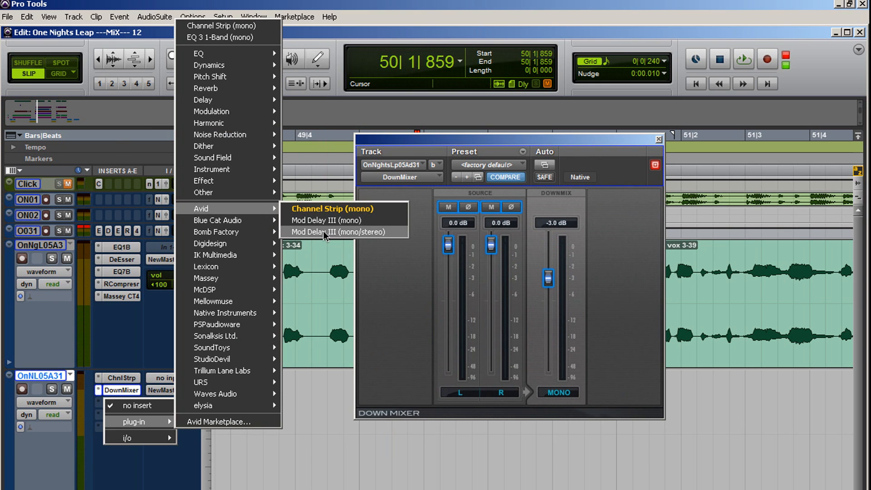
pyautogui.click(328, 219)
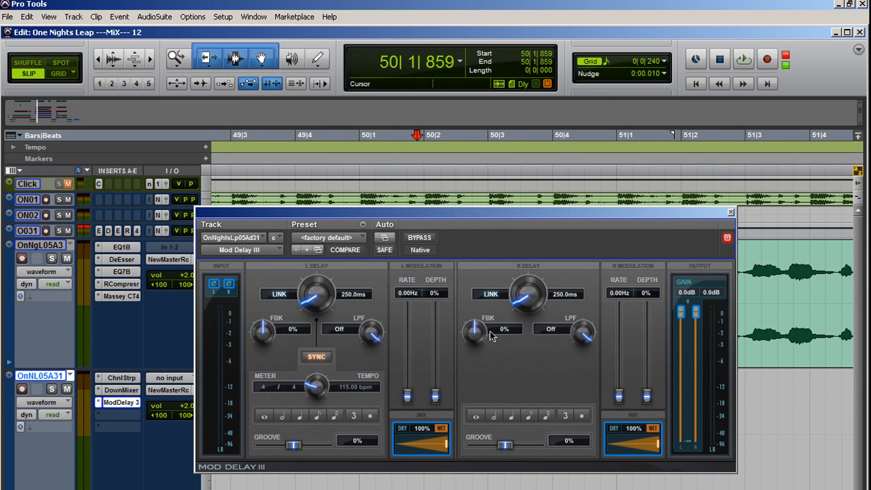
pyautogui.moveTo(434, 333)
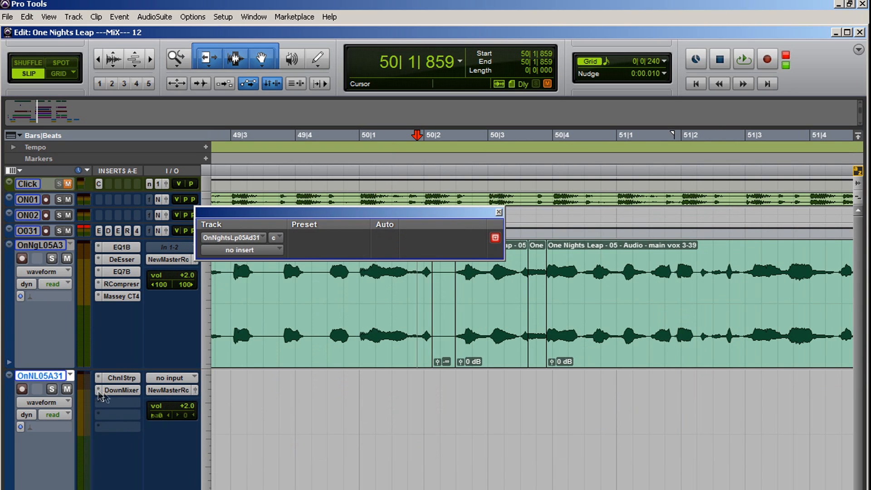
pyautogui.click(498, 212)
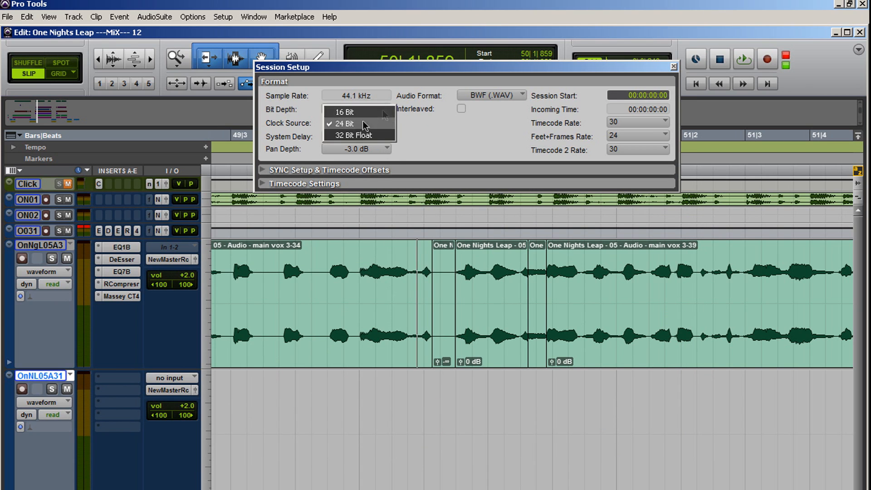
# - Set the session bit depth to 32 Bit Float in Session Setup
pyautogui.click(352, 135)
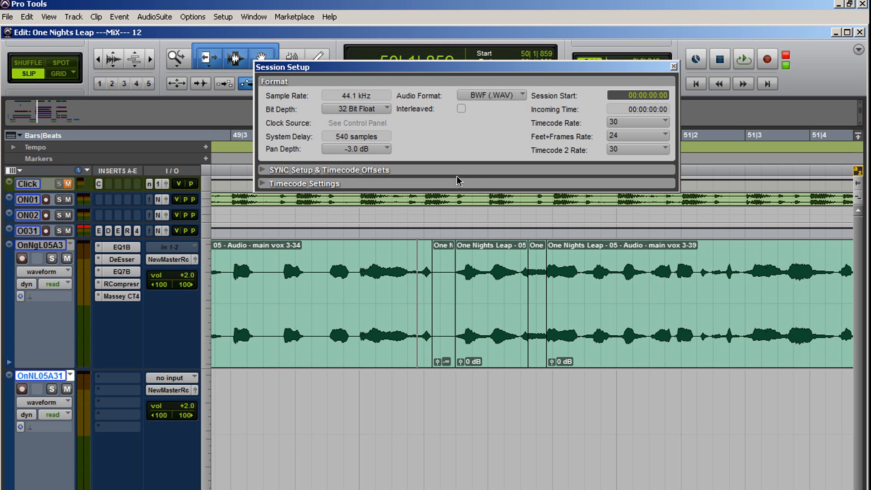
pyautogui.moveTo(674, 72)
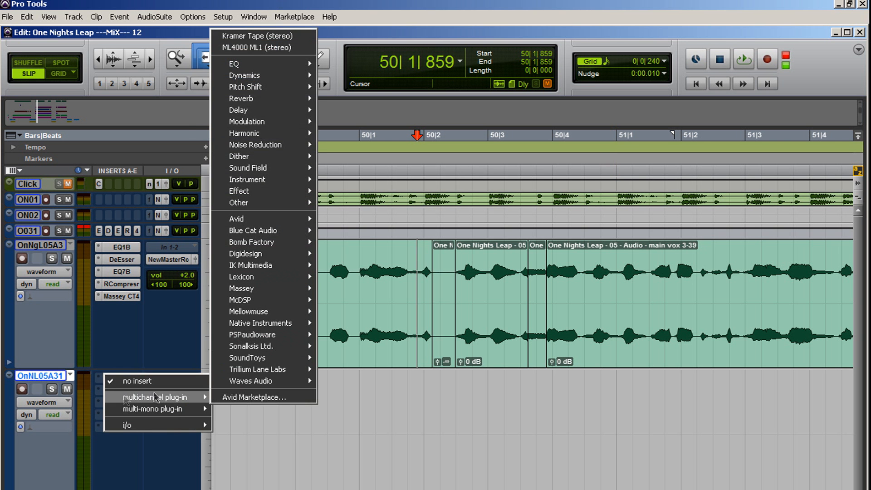
# - Show the multichannel plug-in list for the duplicated track's first insert
pyautogui.click(254, 397)
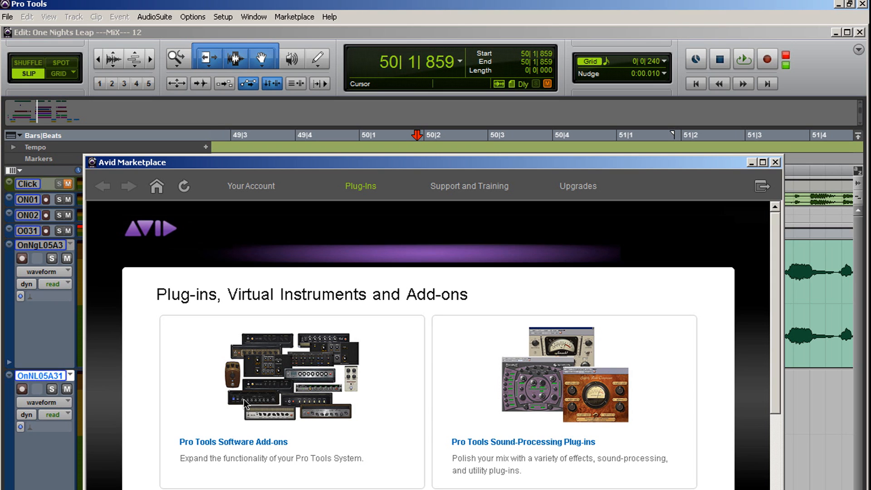
# - Maximize the Avid Marketplace, browse the Avid Audio Forums full-screen, then close the forums
pyautogui.click(763, 162)
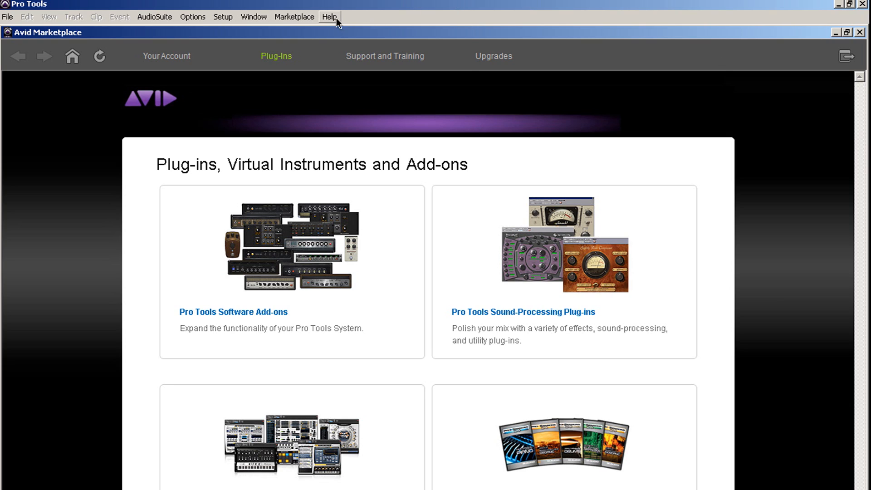
pyautogui.click(329, 16)
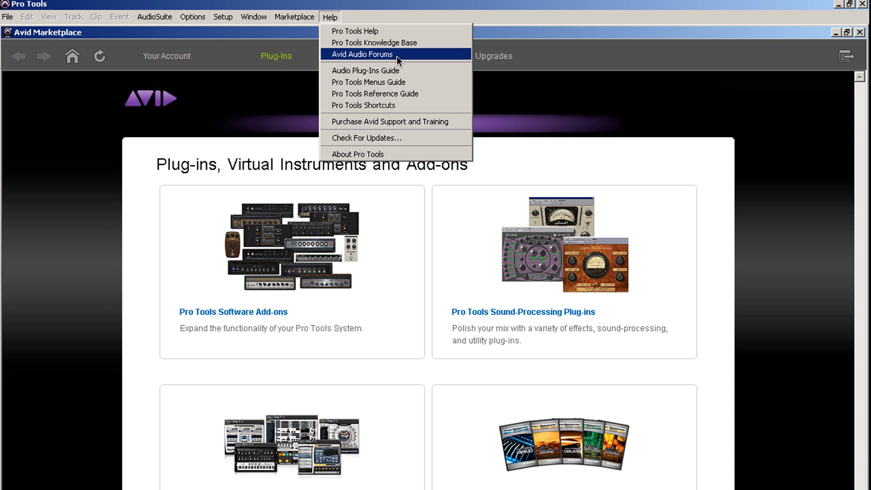
pyautogui.click(362, 54)
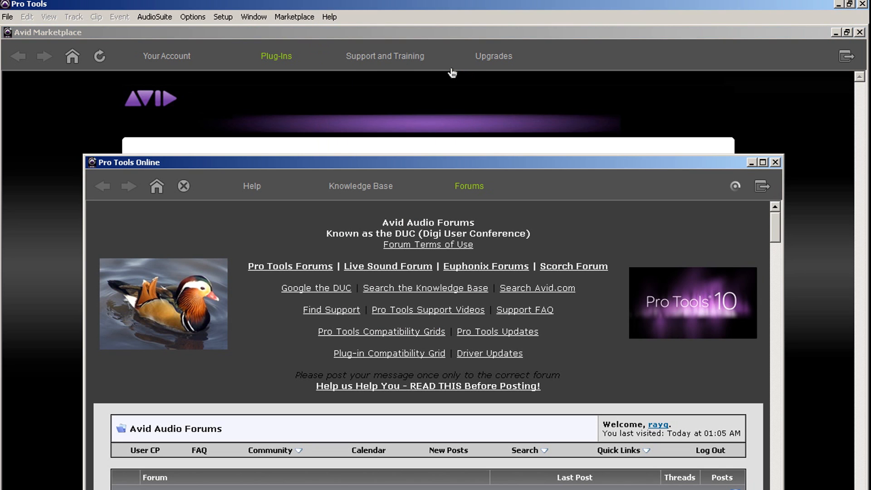
pyautogui.click(763, 163)
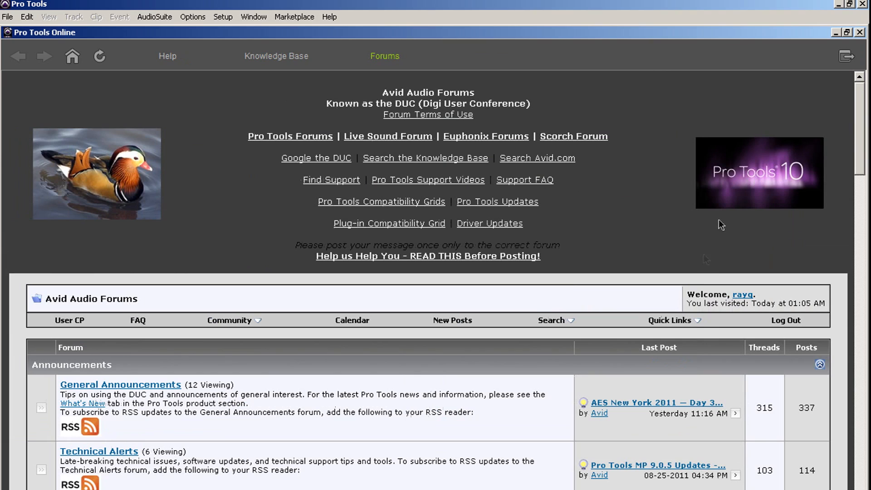
pyautogui.moveTo(521, 311)
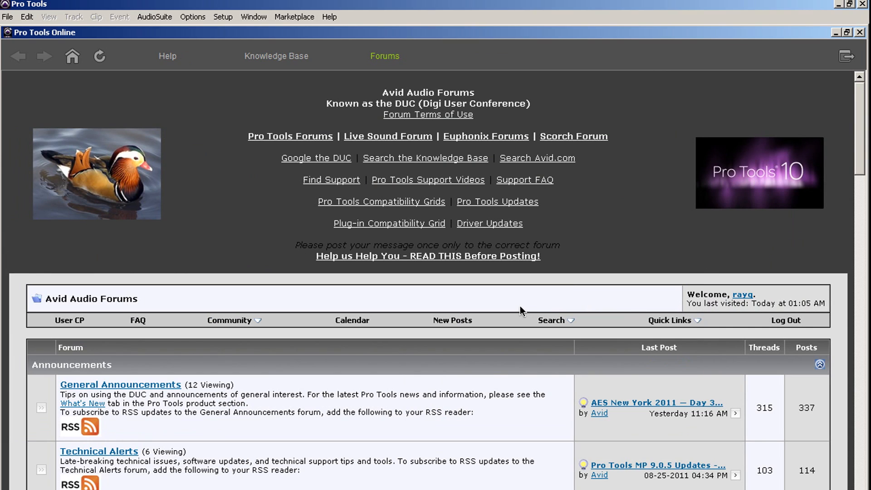
pyautogui.click(294, 16)
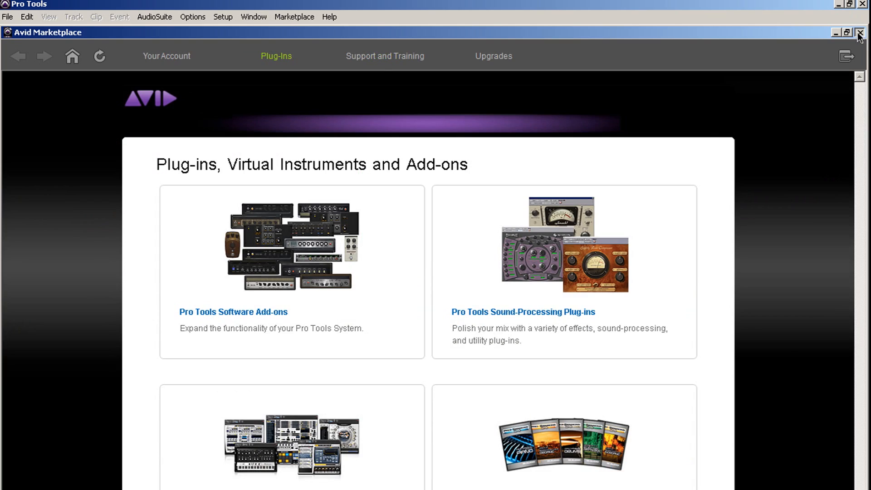
# - Close the Avid Marketplace to return to the edit window near bar 50
pyautogui.click(860, 32)
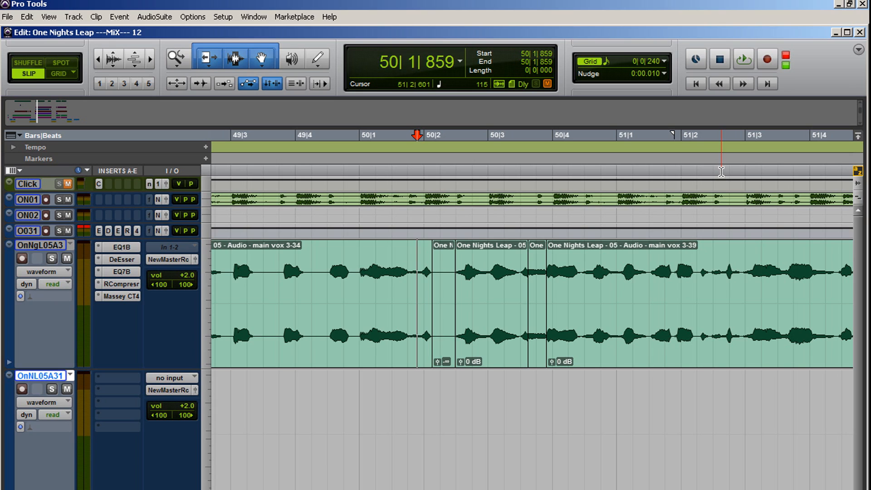
pyautogui.click(223, 17)
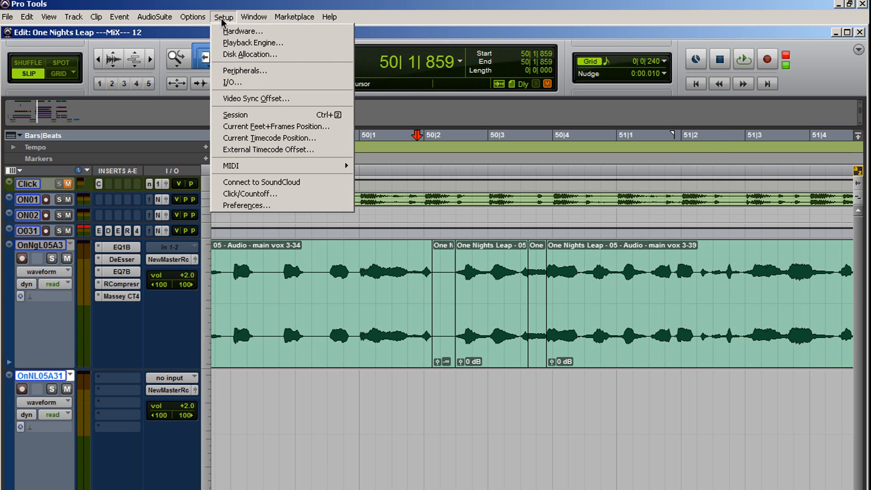
pyautogui.moveTo(250, 55)
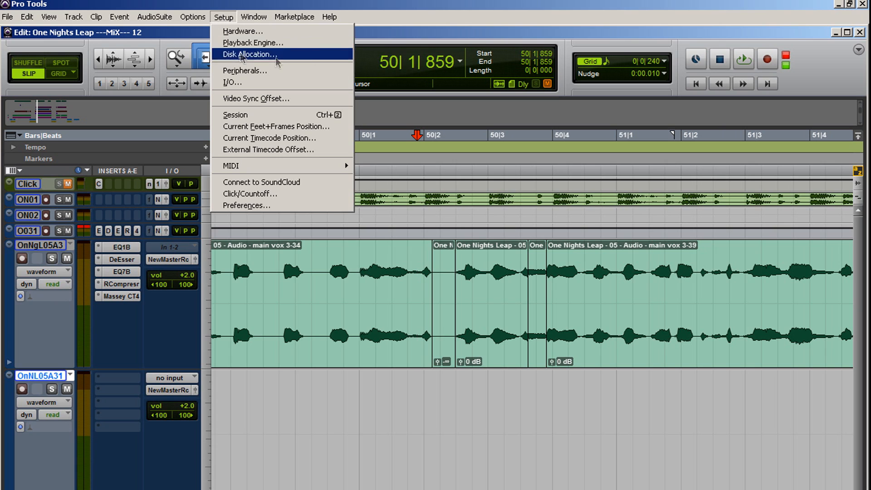
pyautogui.click(253, 43)
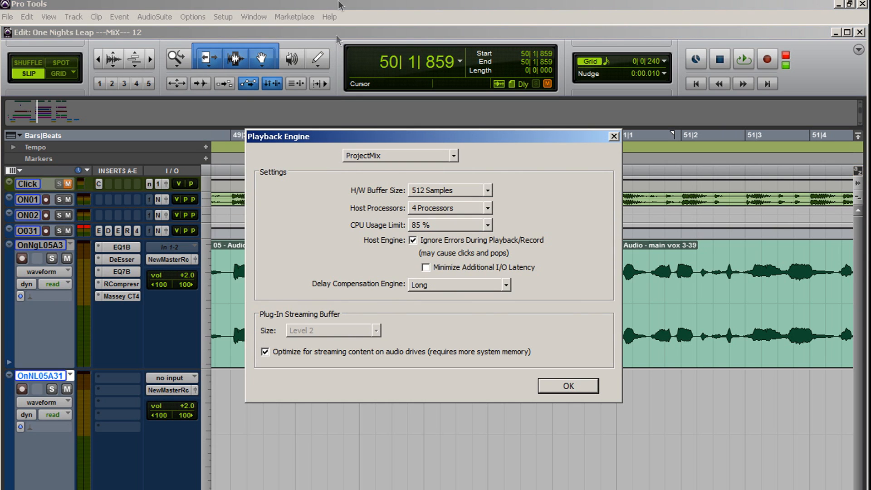
pyautogui.moveTo(414, 291)
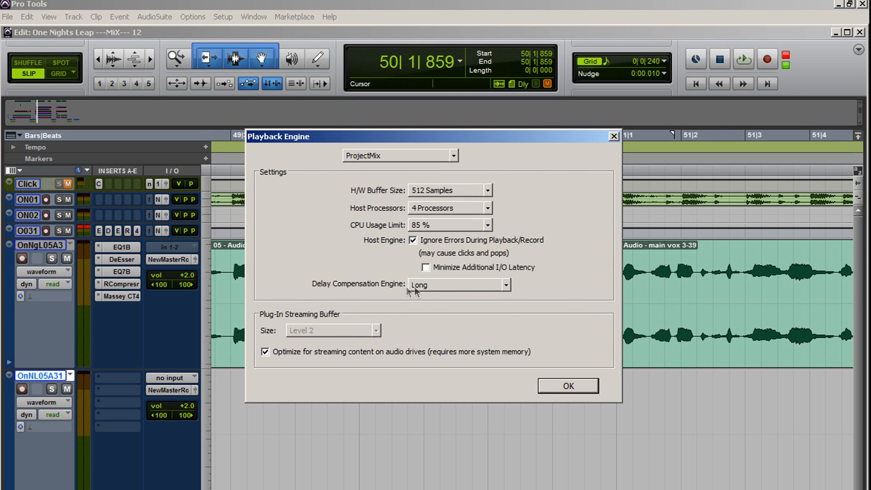
pyautogui.click(504, 284)
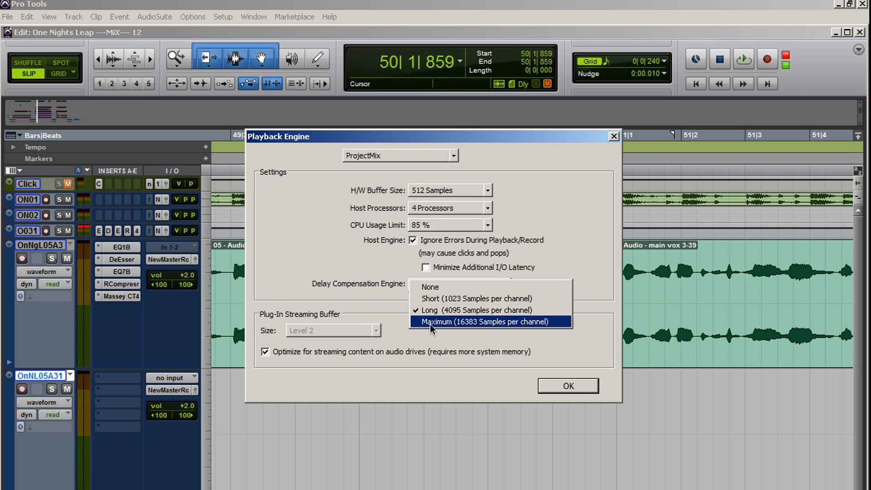
pyautogui.moveTo(491, 311)
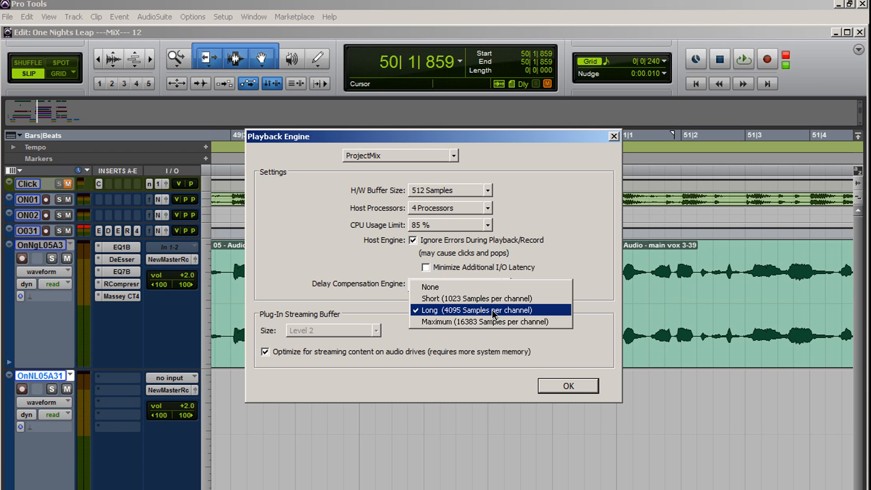
pyautogui.moveTo(484, 321)
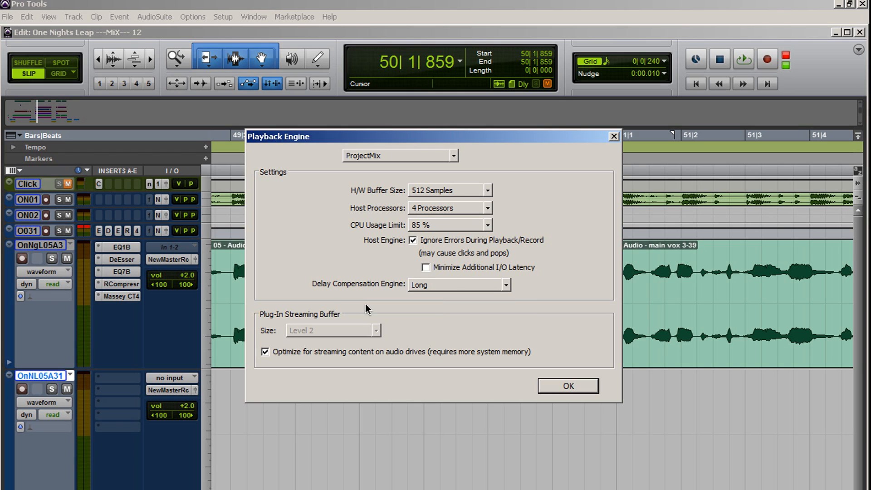
pyautogui.moveTo(623, 136)
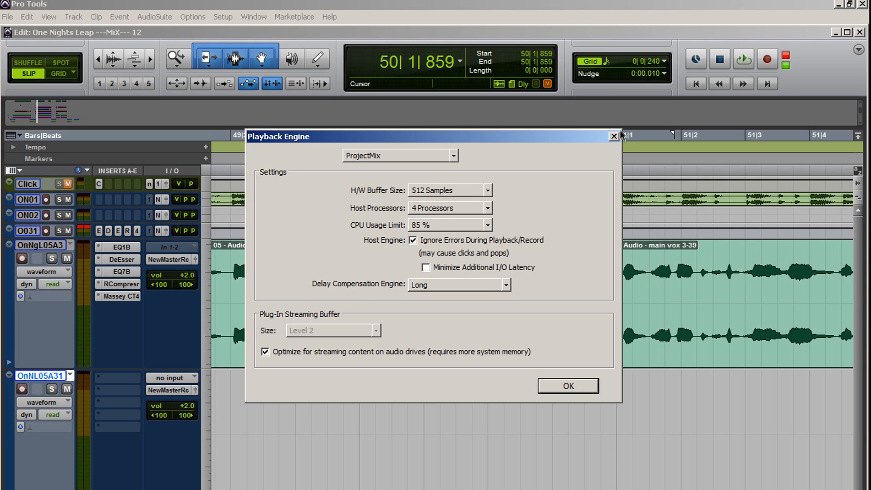
pyautogui.click(567, 386)
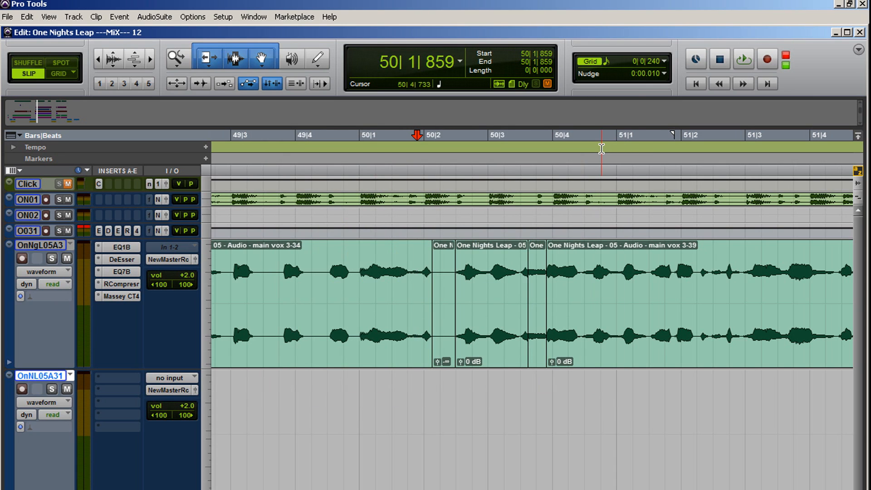